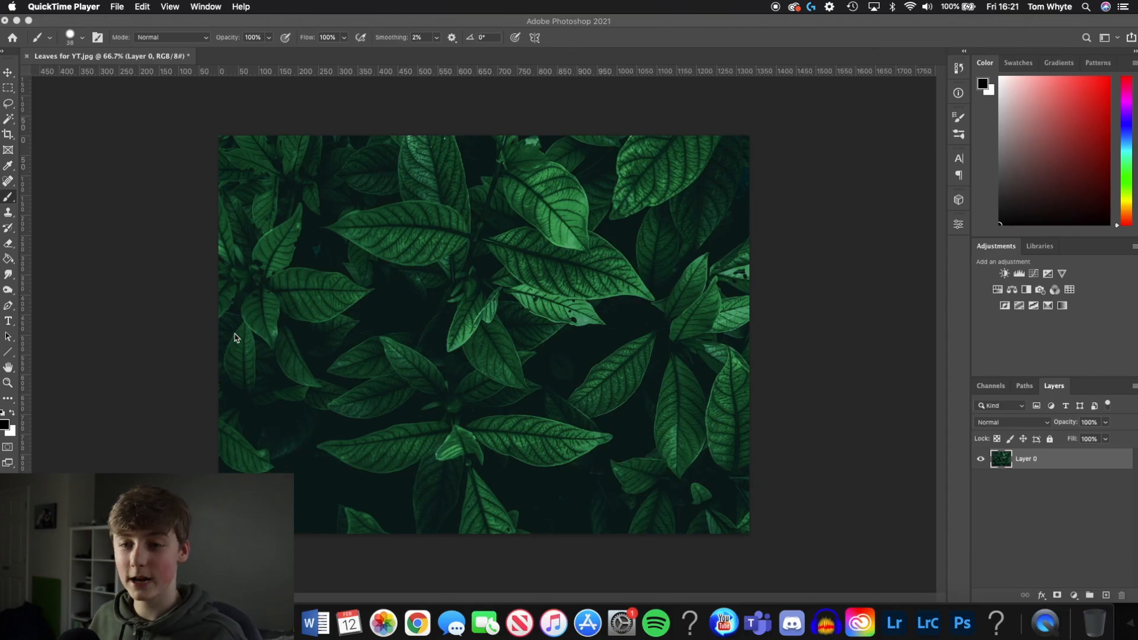
Type YOUTUBE as a large bold white text line across the leaf photo.
click(9, 321)
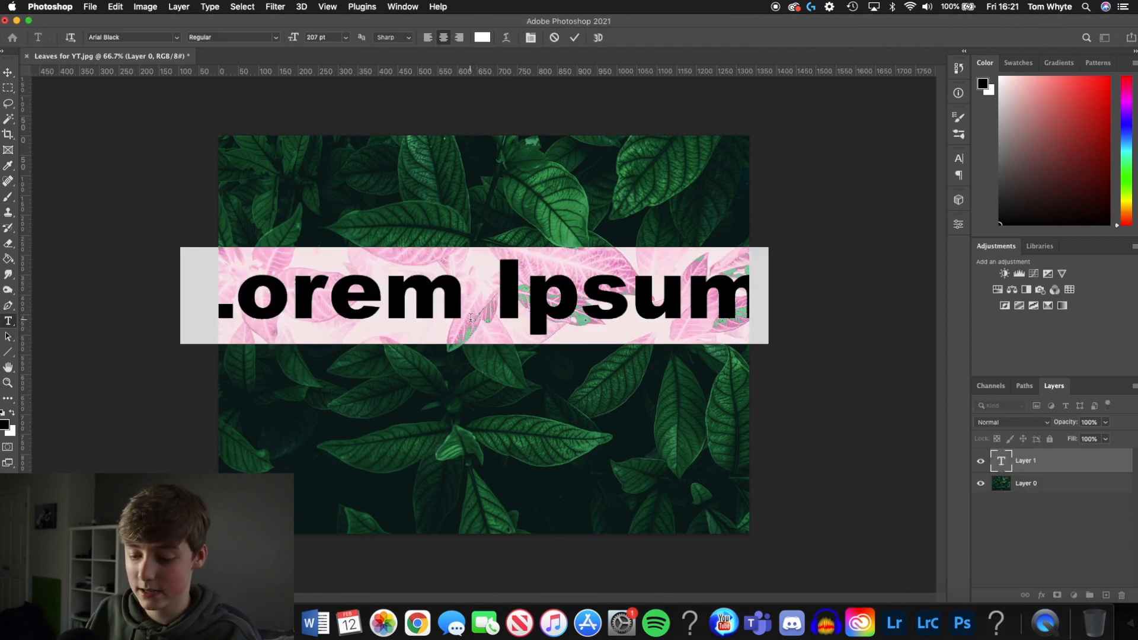
text(YOUTUBE)
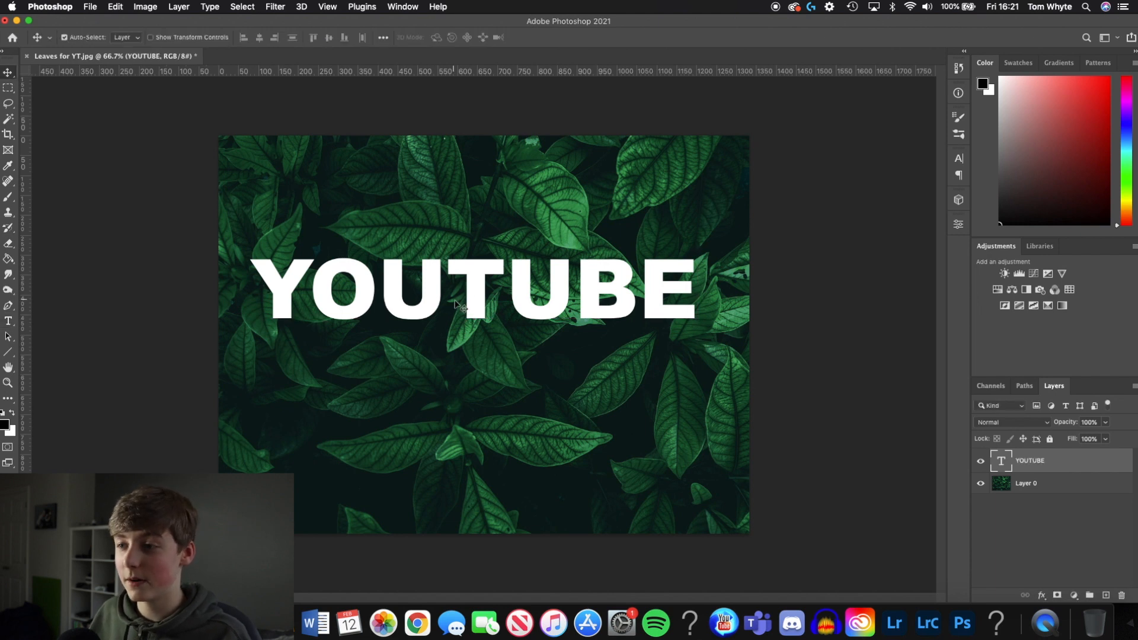
Drag the YOUTUBE text down and right until it sits centred over the leaves.
drag(476, 290, 508, 320)
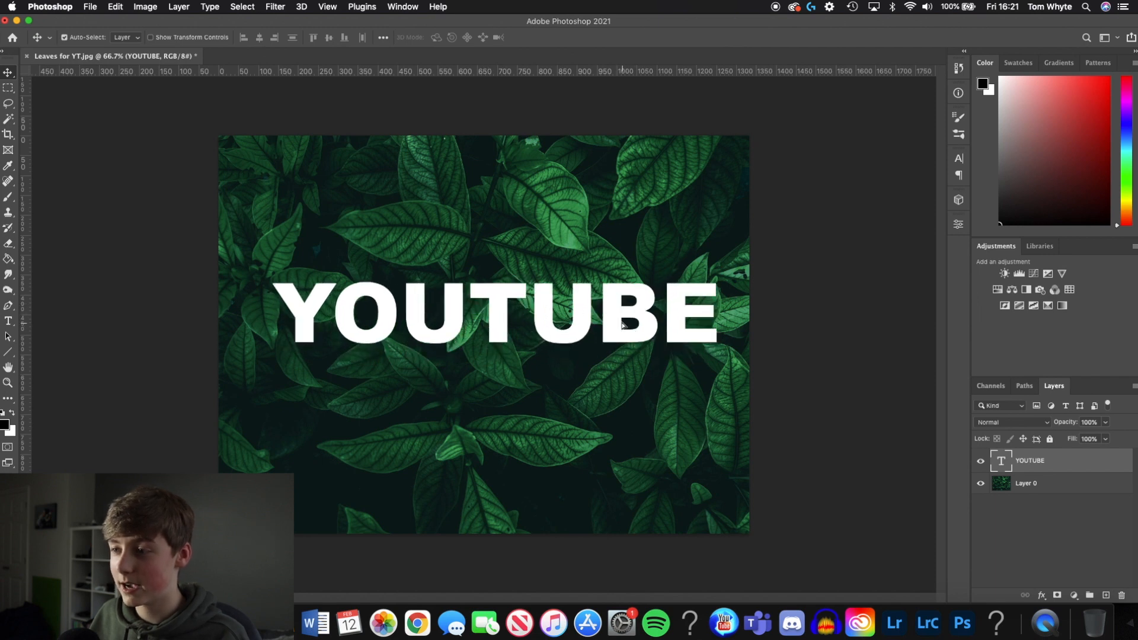
drag(622, 324, 615, 329)
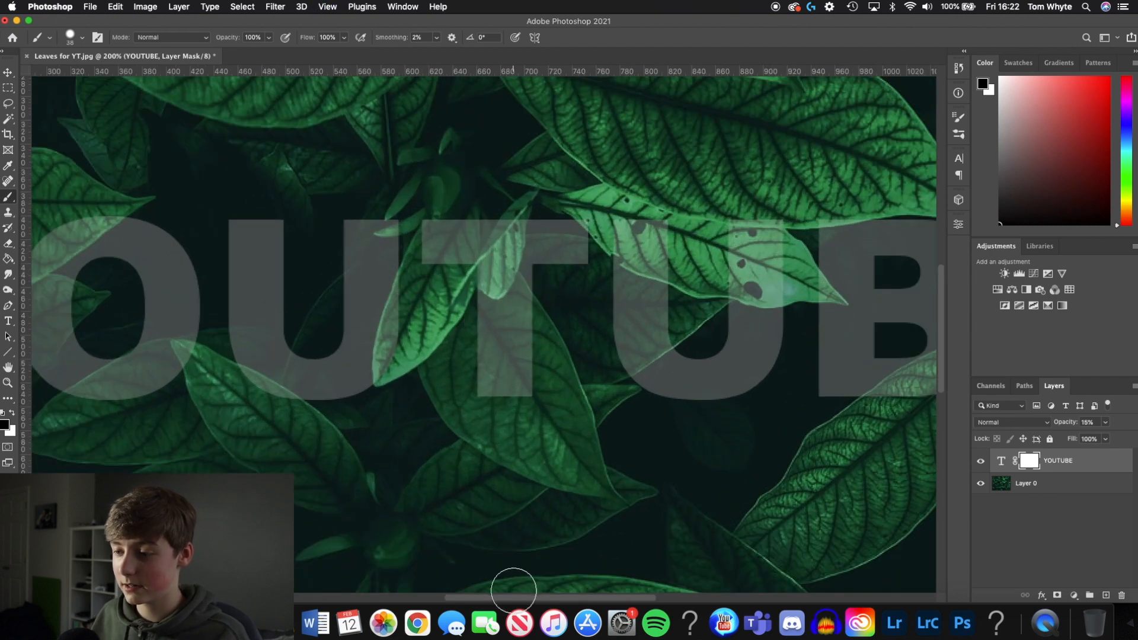
Adjust the view over the YOUTUBE text before painting on its layer mask.
scroll(left, 3)
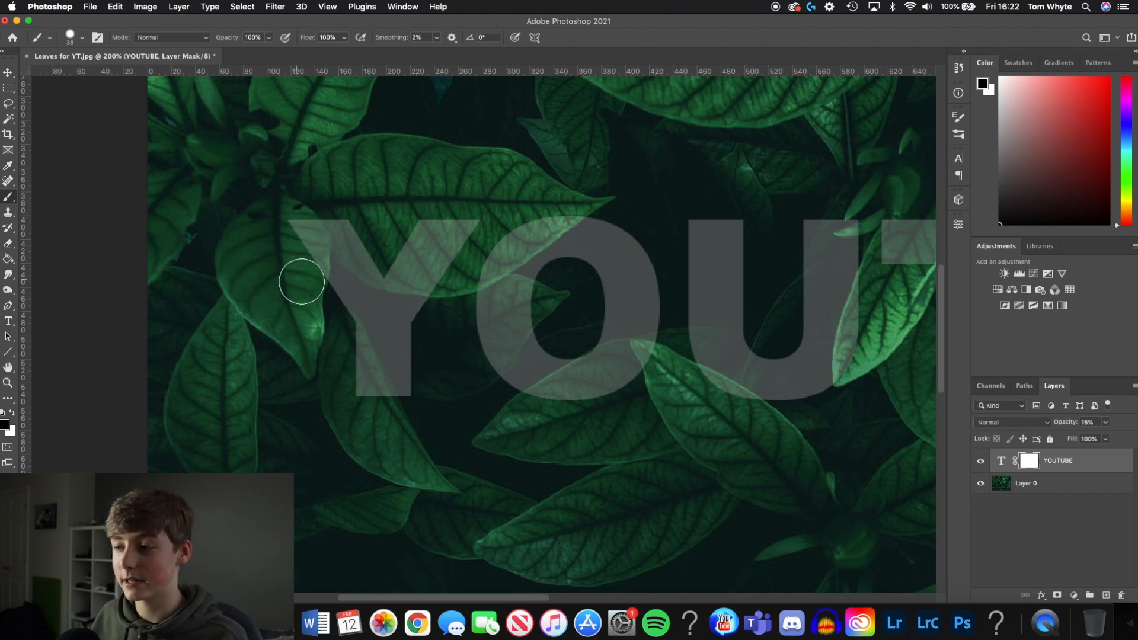
mouse_move(439, 298)
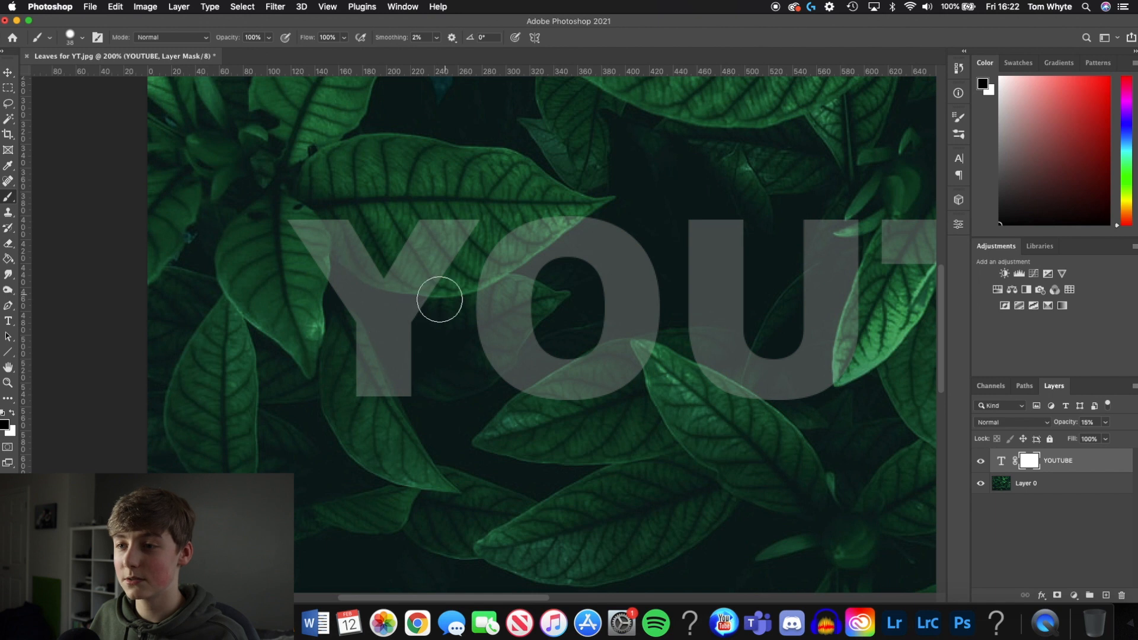
mouse_move(254, 256)
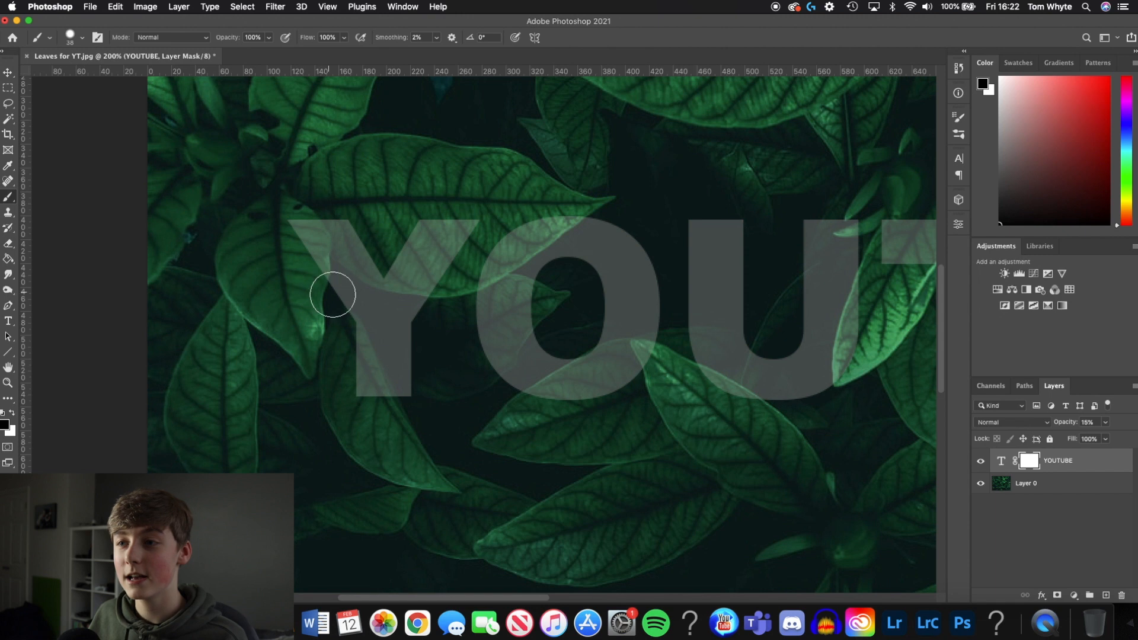
mouse_move(291, 249)
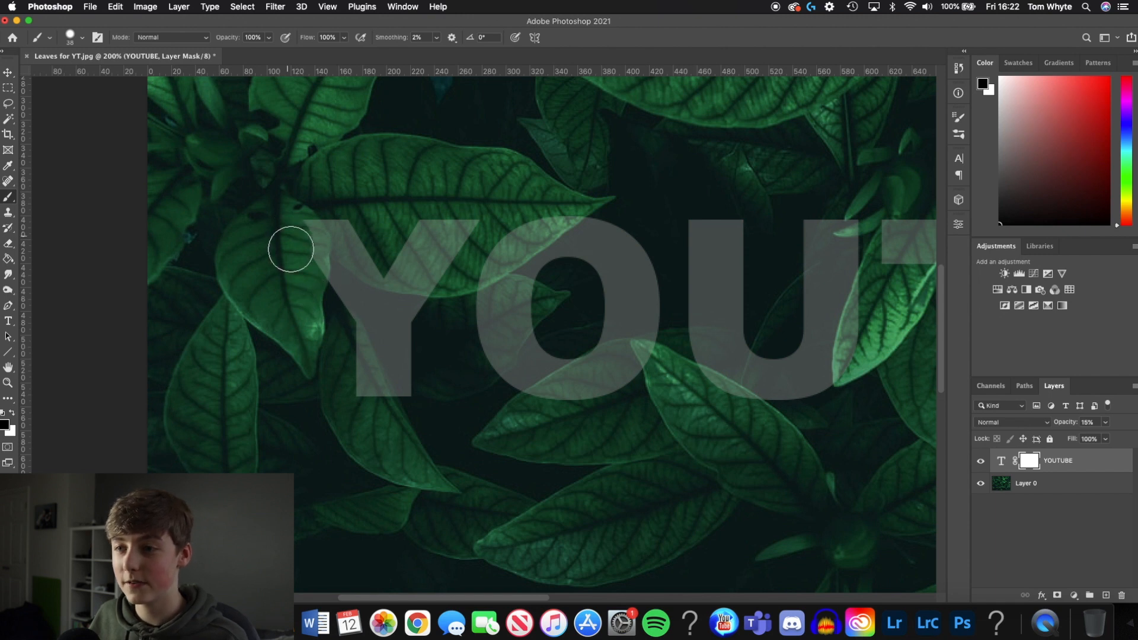
mouse_move(302, 243)
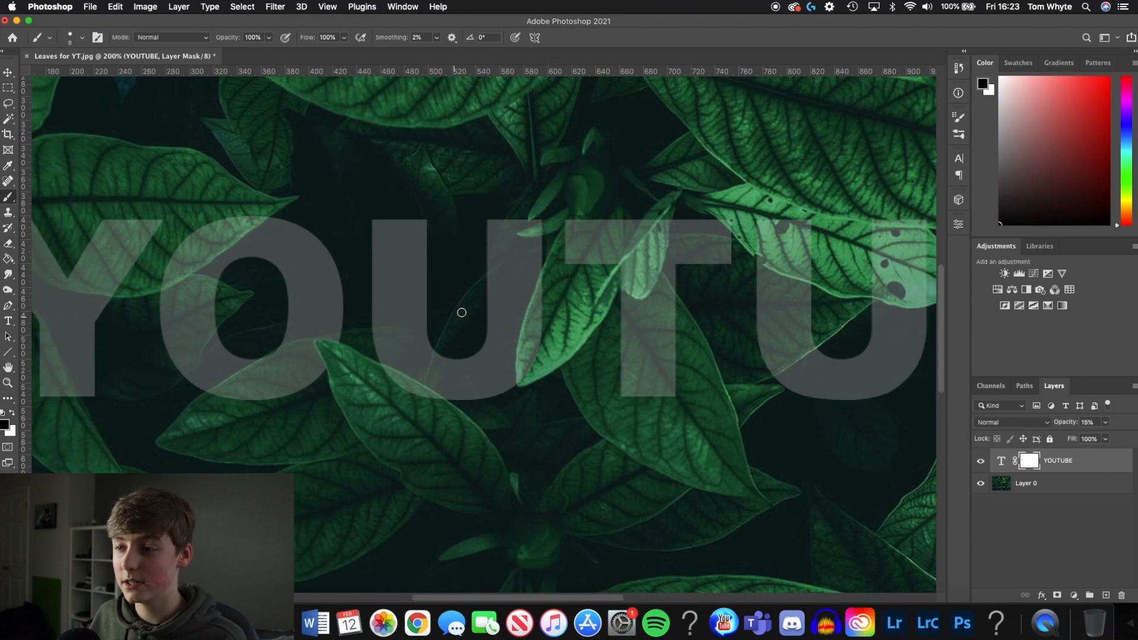
mouse_move(259, 301)
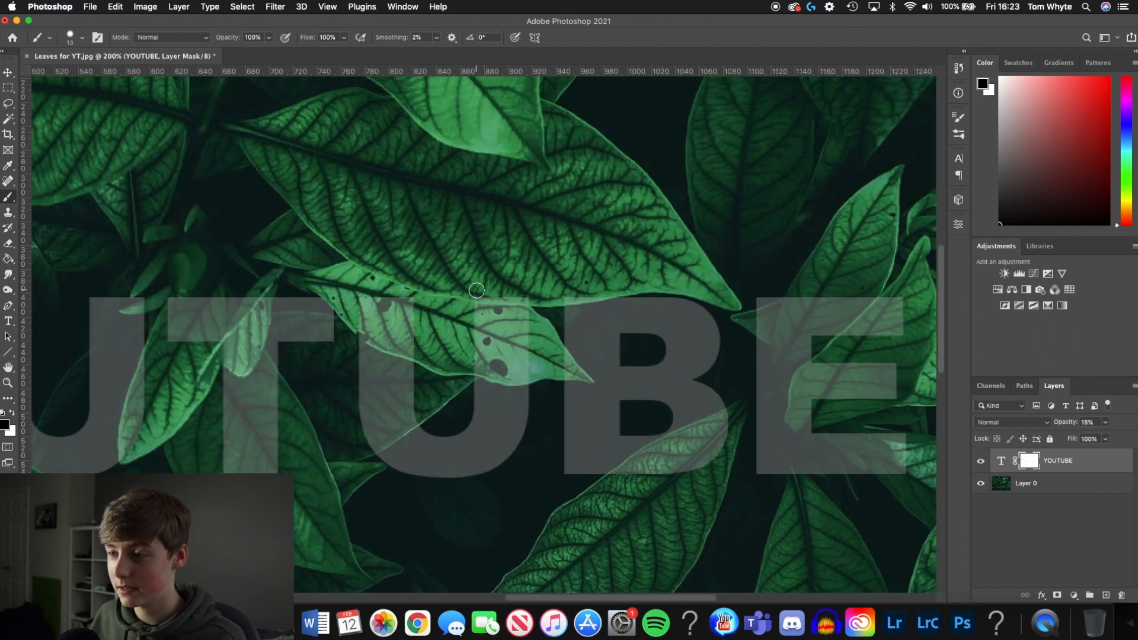
Paint black on the text mask to hide letter parts beneath an overlapping leaf.
drag(476, 290, 497, 321)
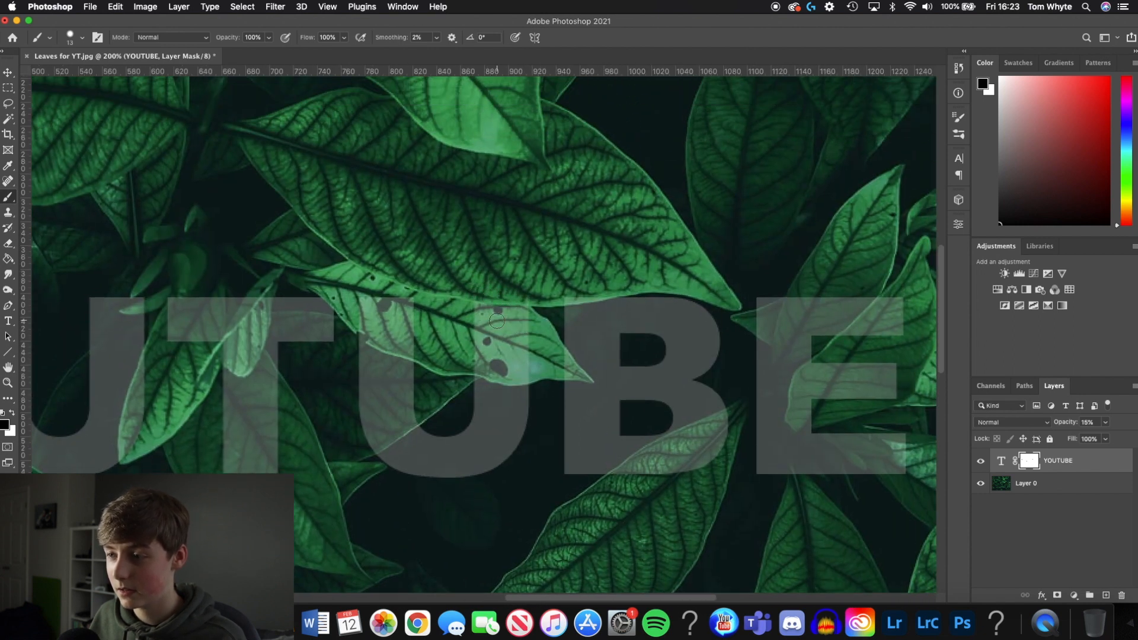
mouse_move(507, 301)
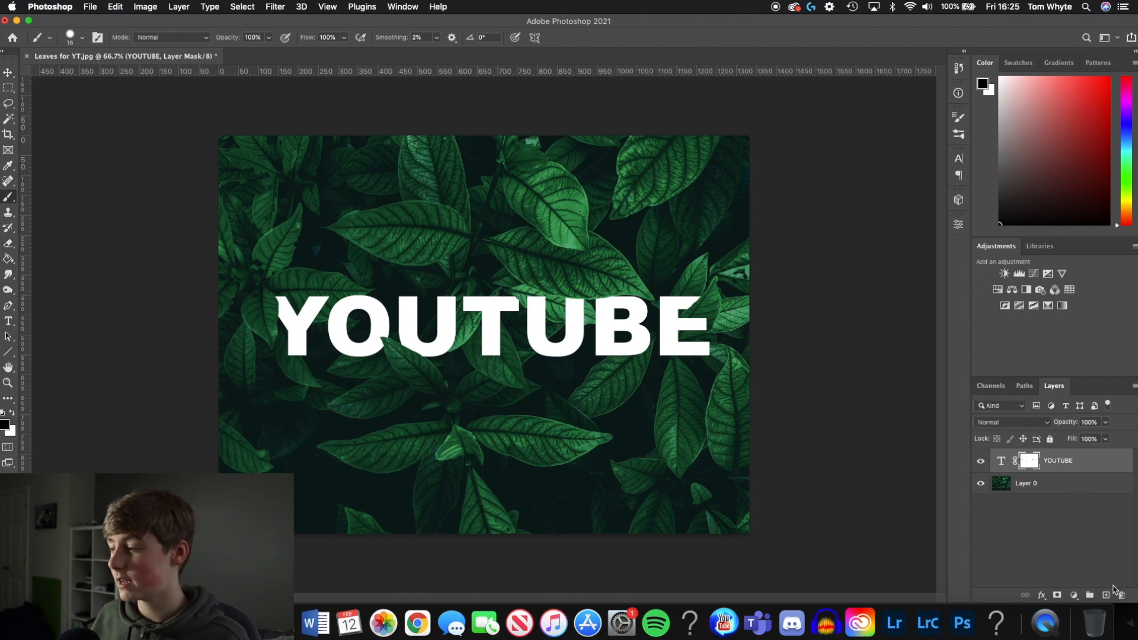
Add a new empty layer above the YOUTUBE text layer.
click(1089, 595)
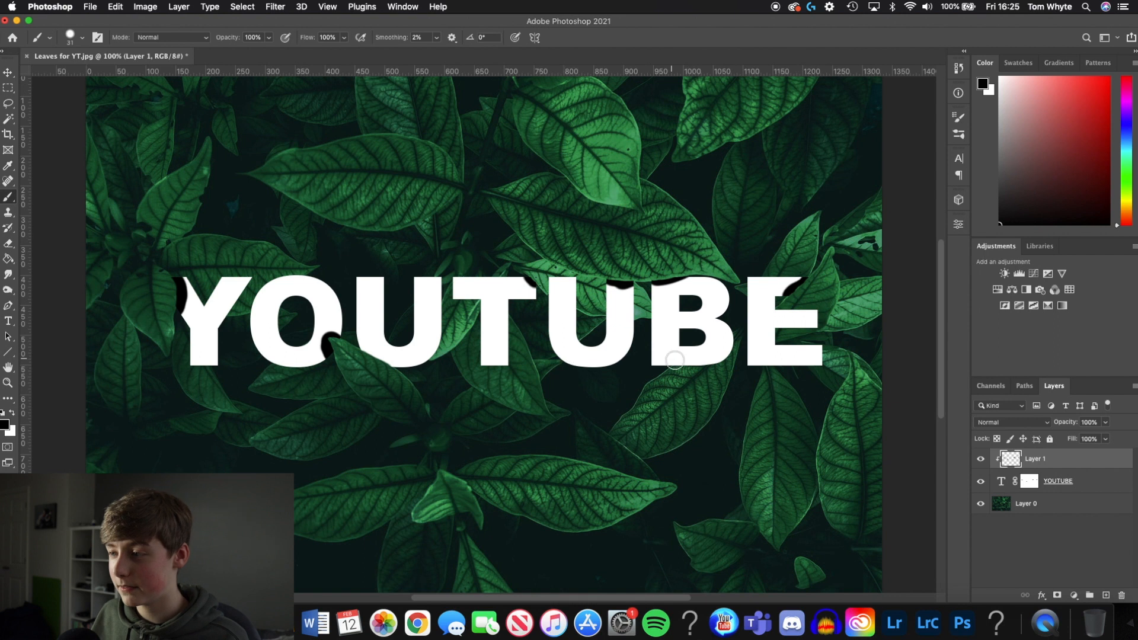
mouse_move(362, 357)
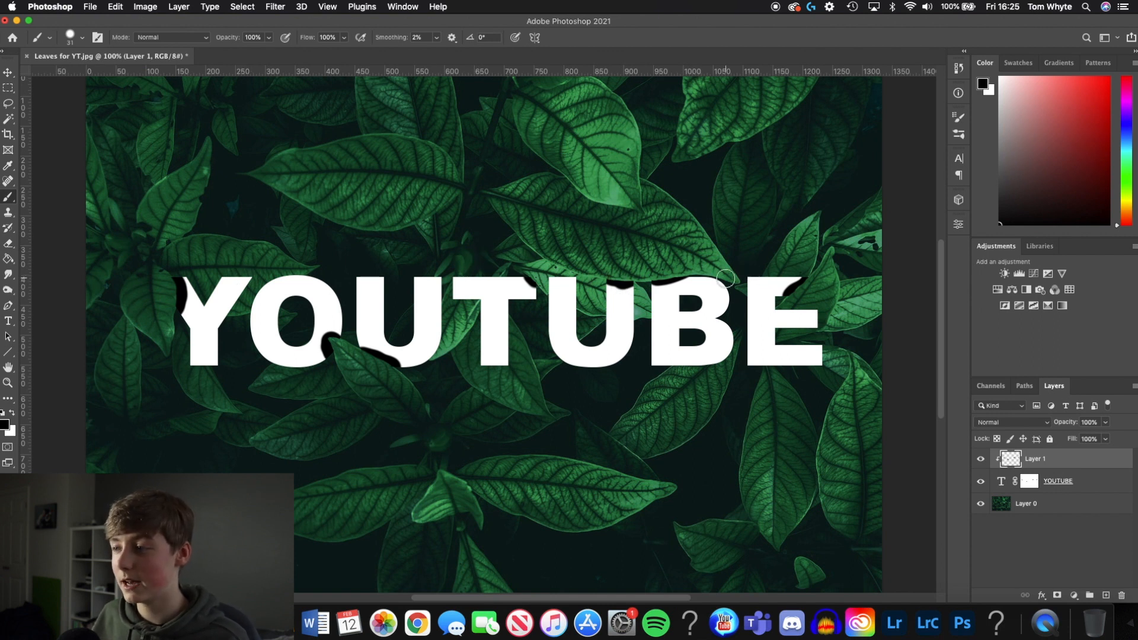
Soften the painted shadows with a Gaussian Blur of about 21.9 px radius.
click(274, 7)
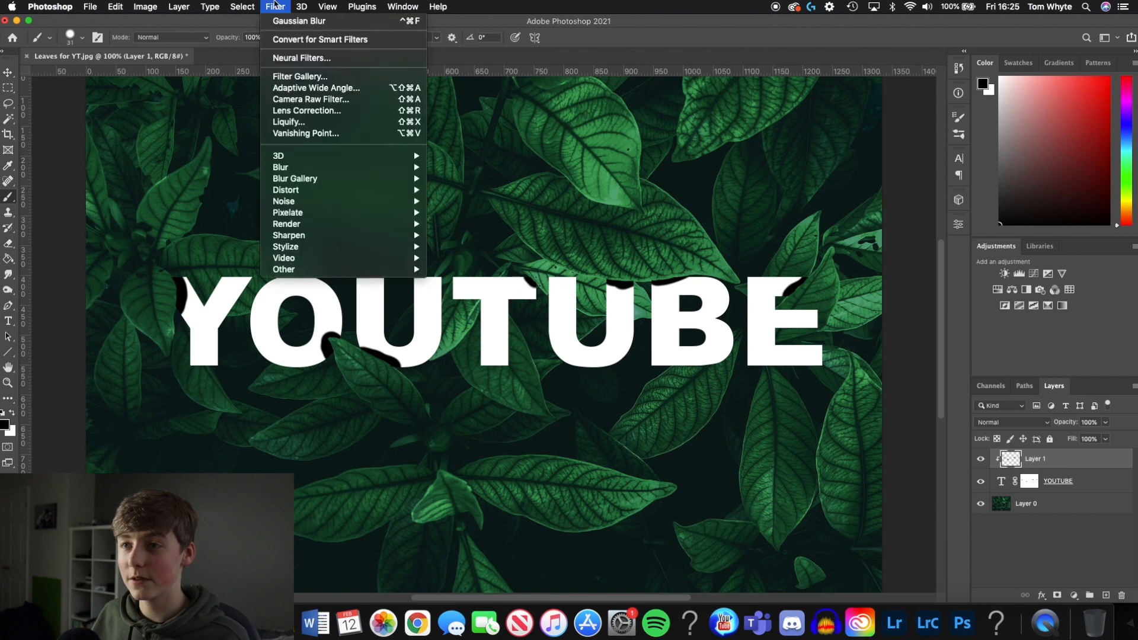
click(498, 213)
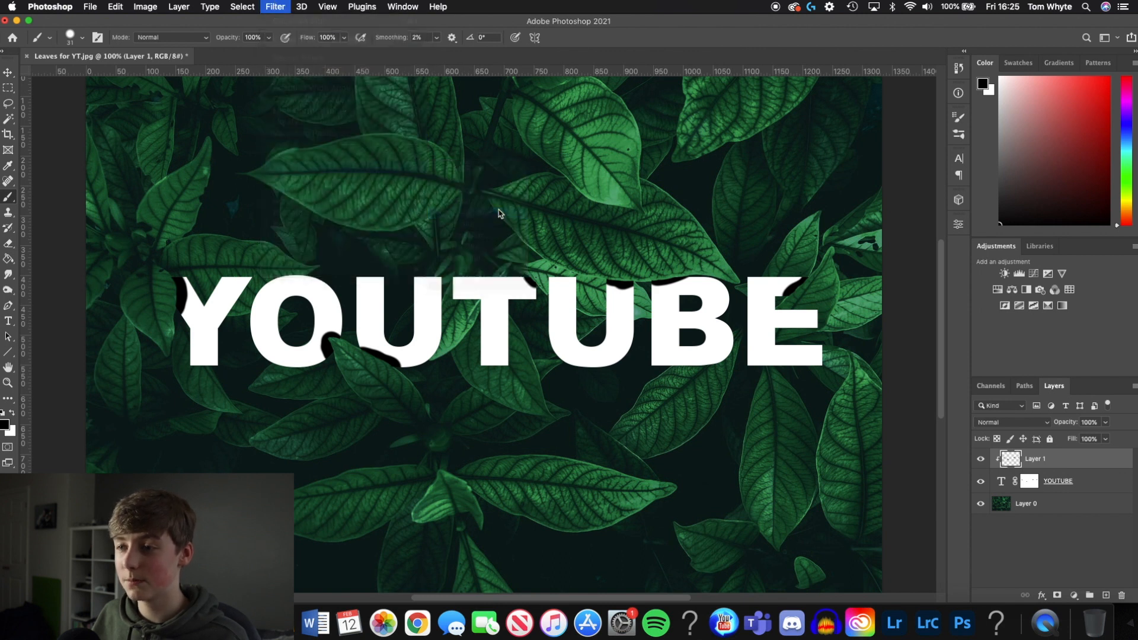
click(275, 6)
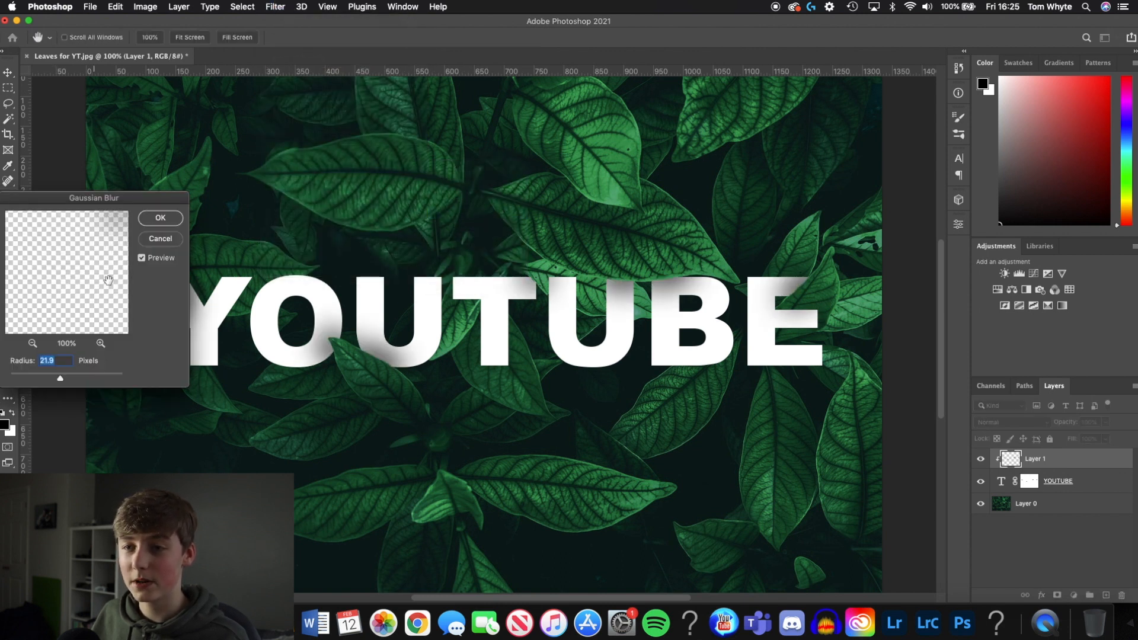
click(159, 217)
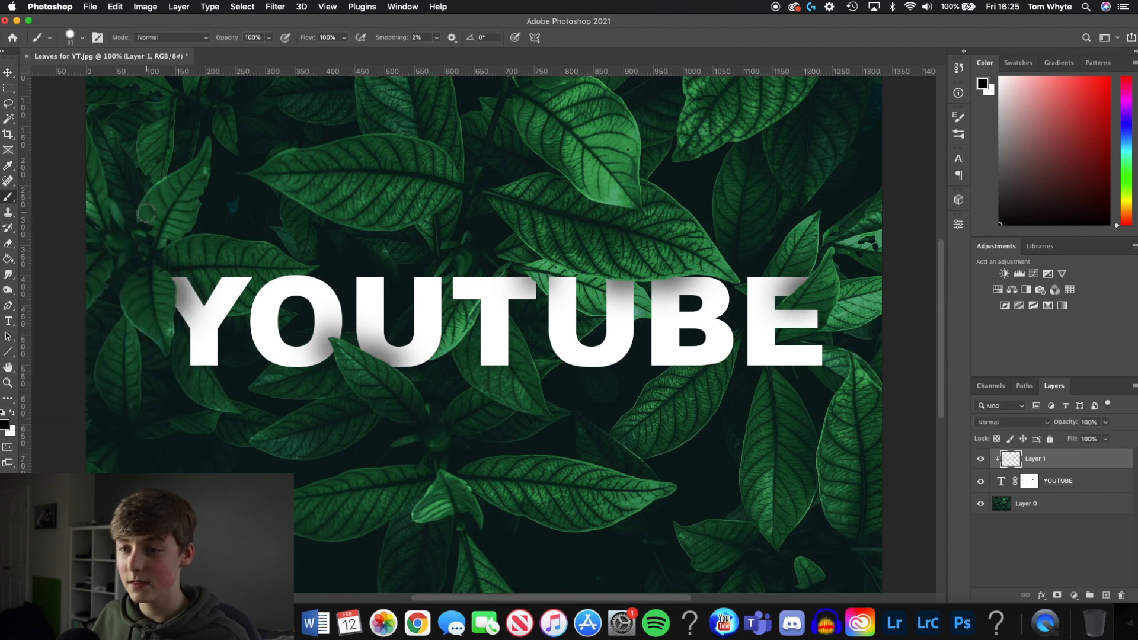
mouse_move(326, 332)
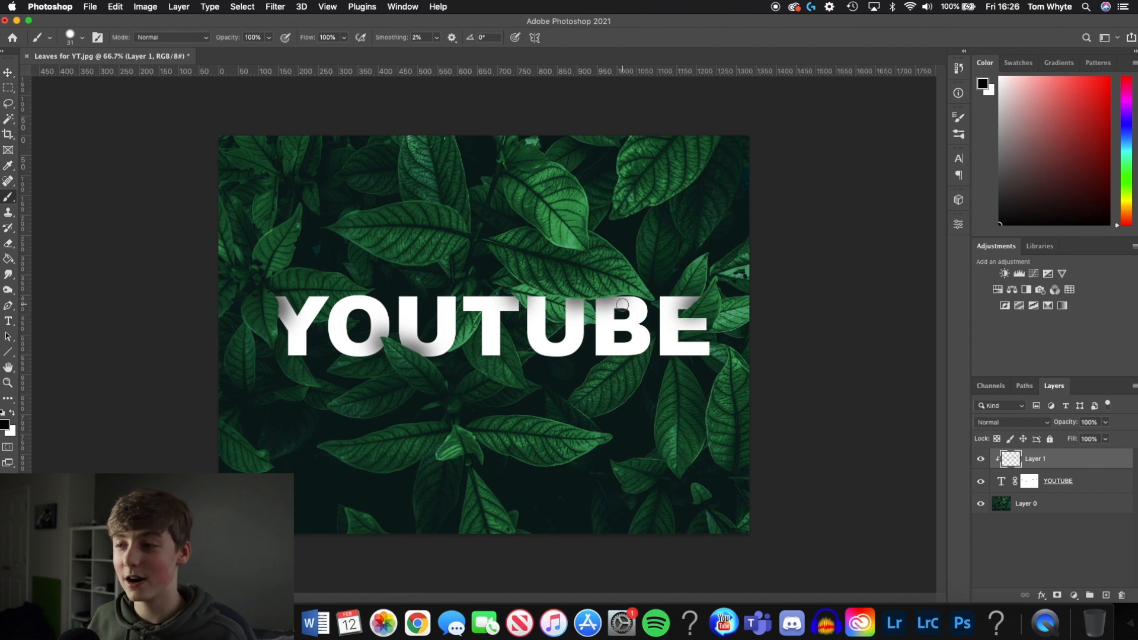
mouse_move(628, 344)
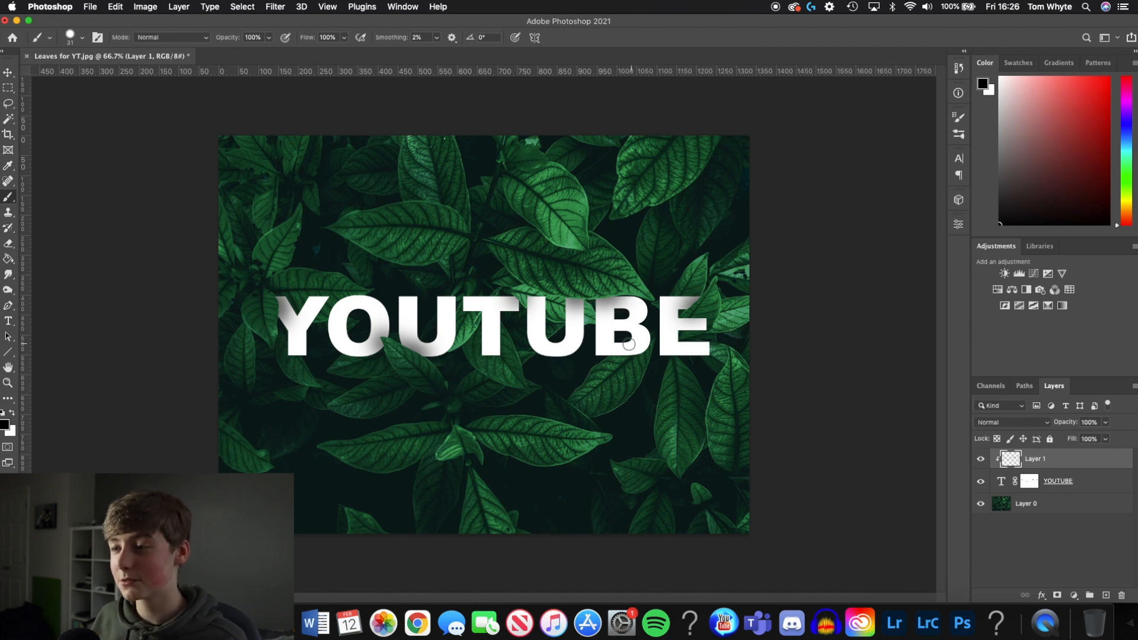
mouse_move(292, 337)
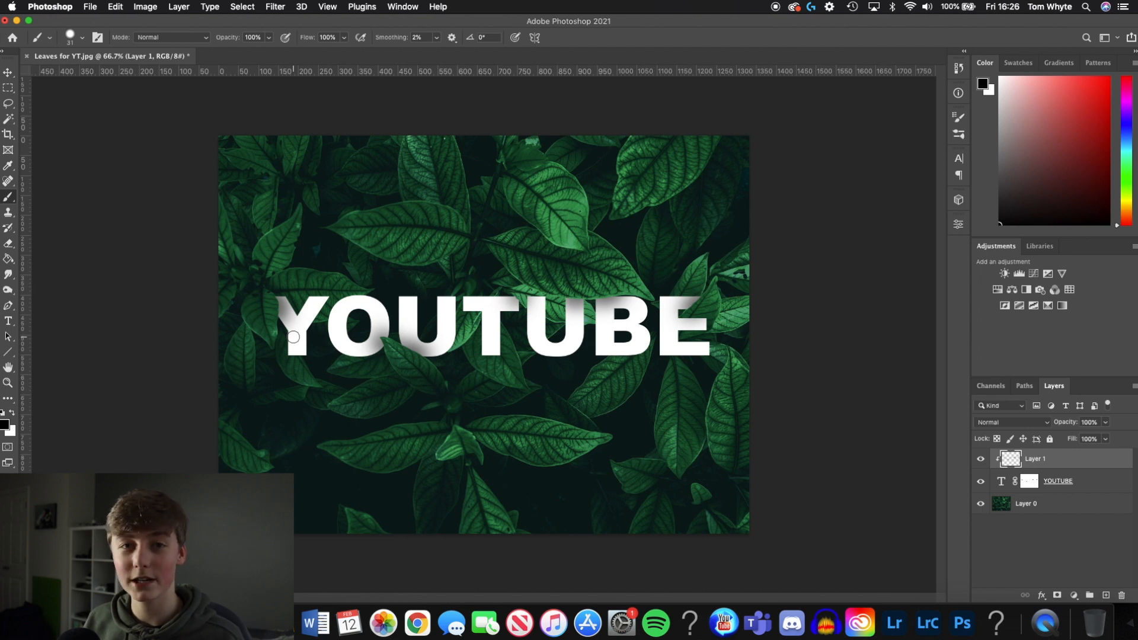
mouse_move(518, 288)
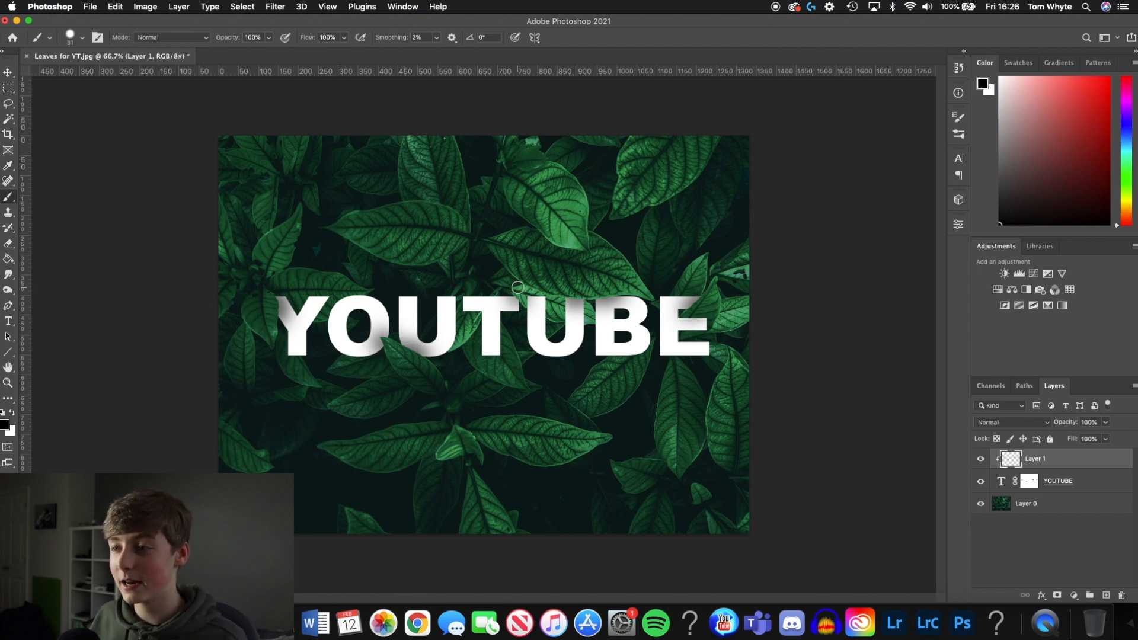